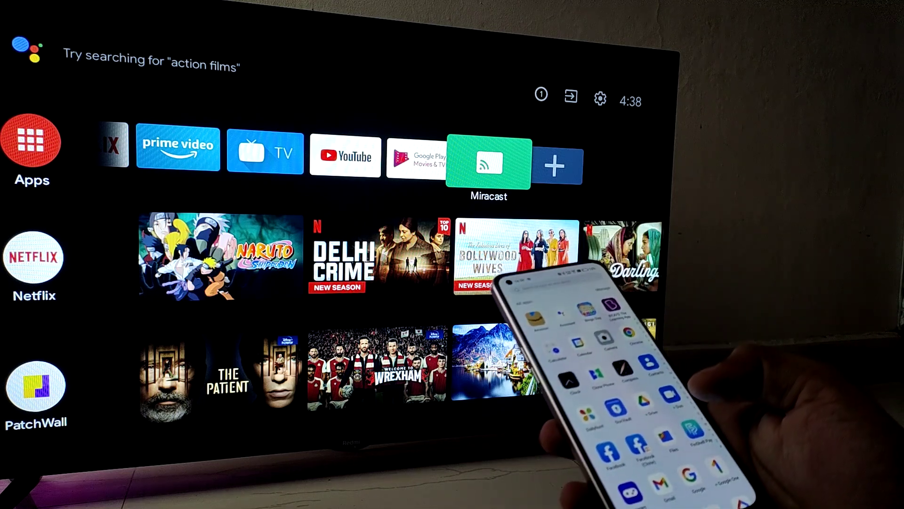
- Launch the Miracast receiver tile from the Redmi TV apps row
left_click(490, 163)
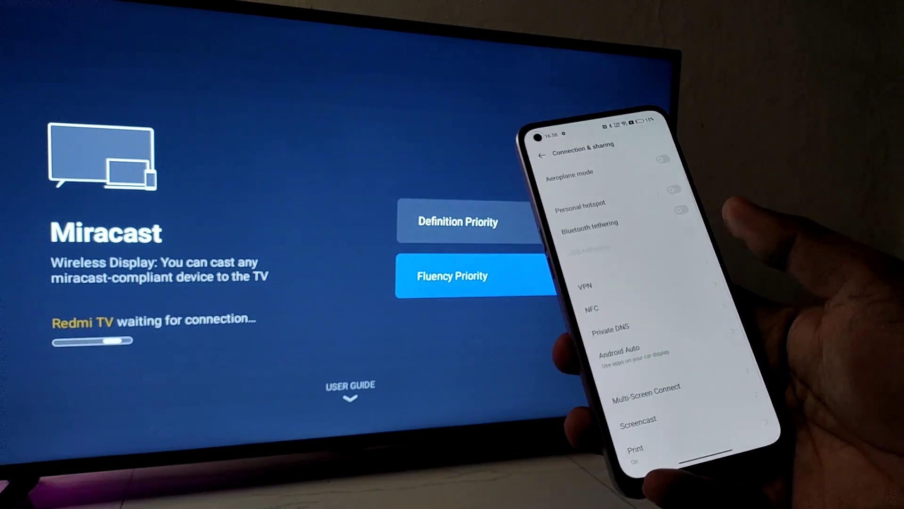
- Scroll Connection & sharing settings down toward the Screencast entry
scroll("down", 3)
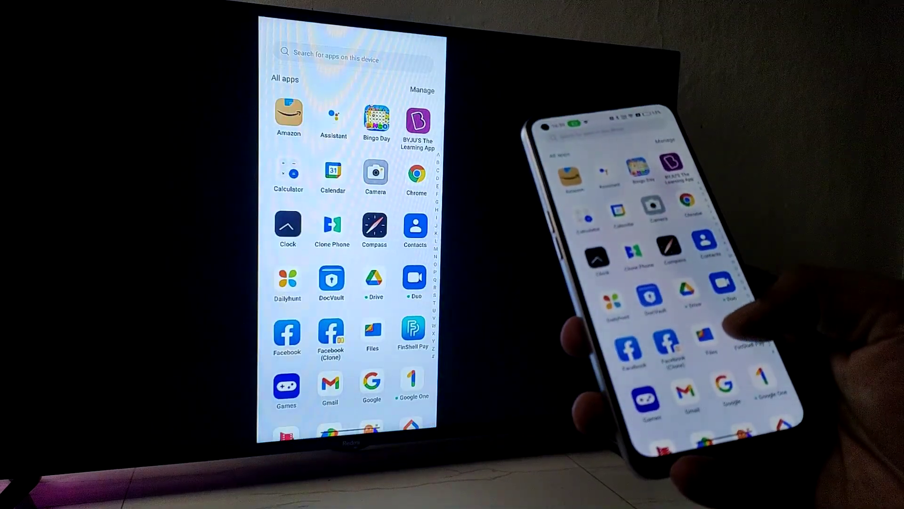
- Scroll the phone's app drawer to verify the mirrored list moves on the Redmi TV
scroll("down", 3)
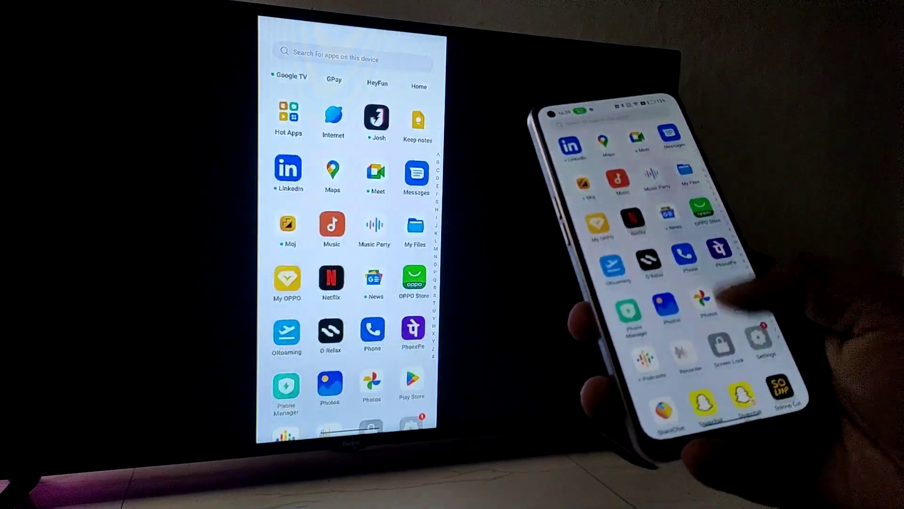